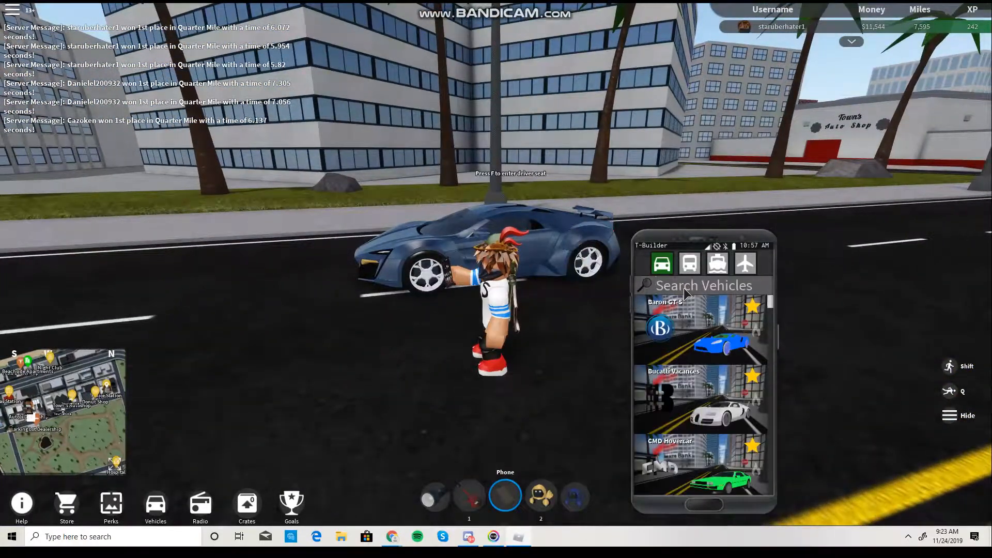
# - Search 'tesla' in the phone and pick the blue supercar from the results
pyautogui.write('tesla')
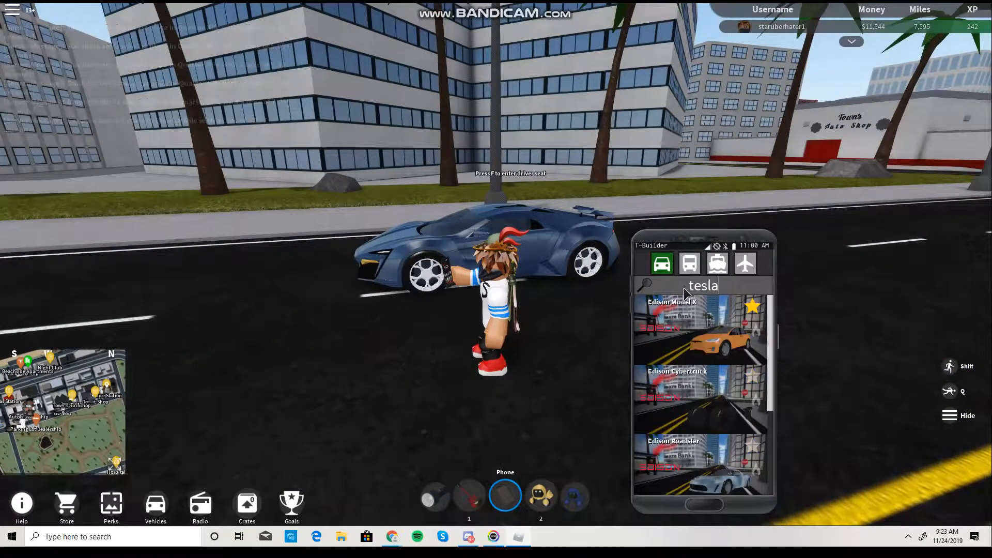
pyautogui.click(701, 405)
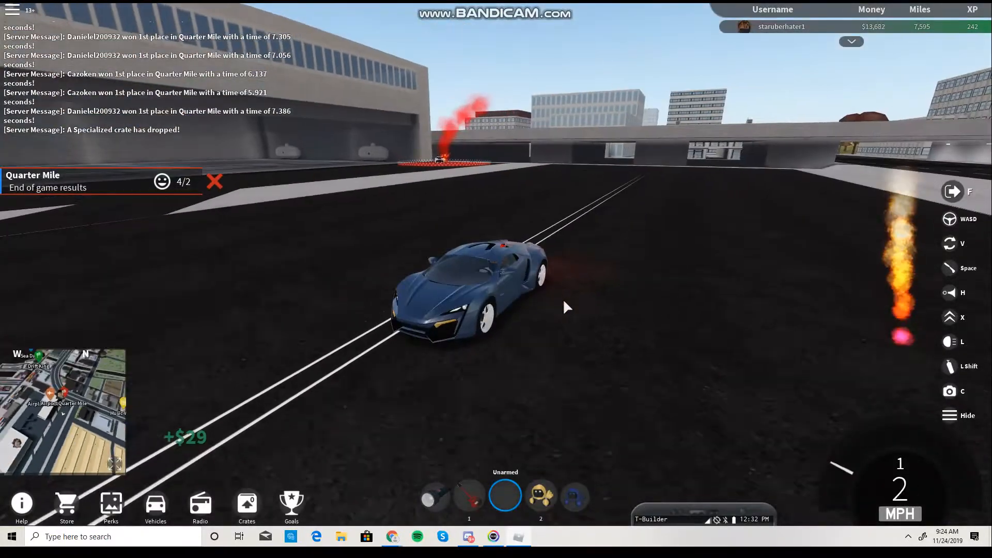
# - Accelerate down the Quarter Mile to win first place in 6.703 seconds
pyautogui.press('w')
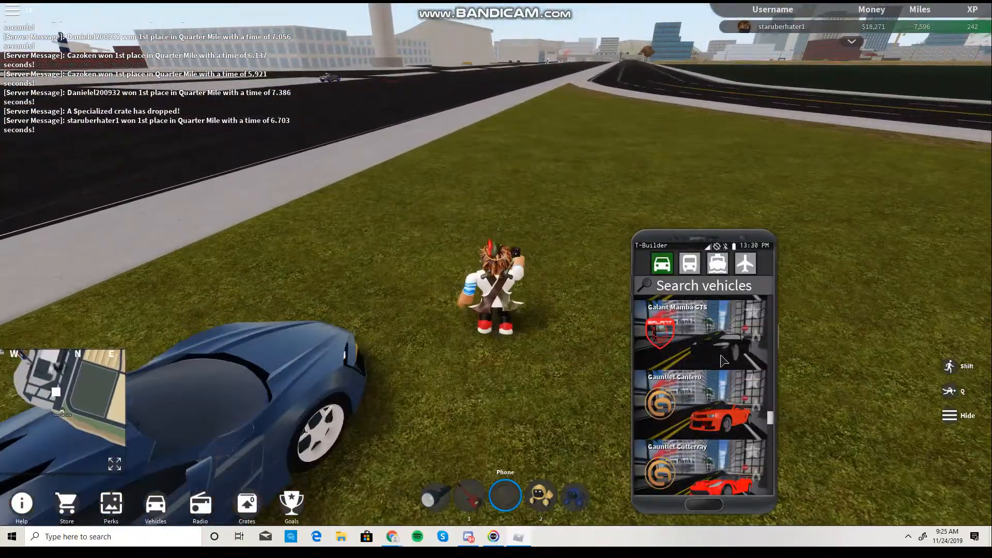
# - Search 'lambo' in the phone's vehicle list to spawn the red Peregrine Vieno
pyautogui.click(703, 332)
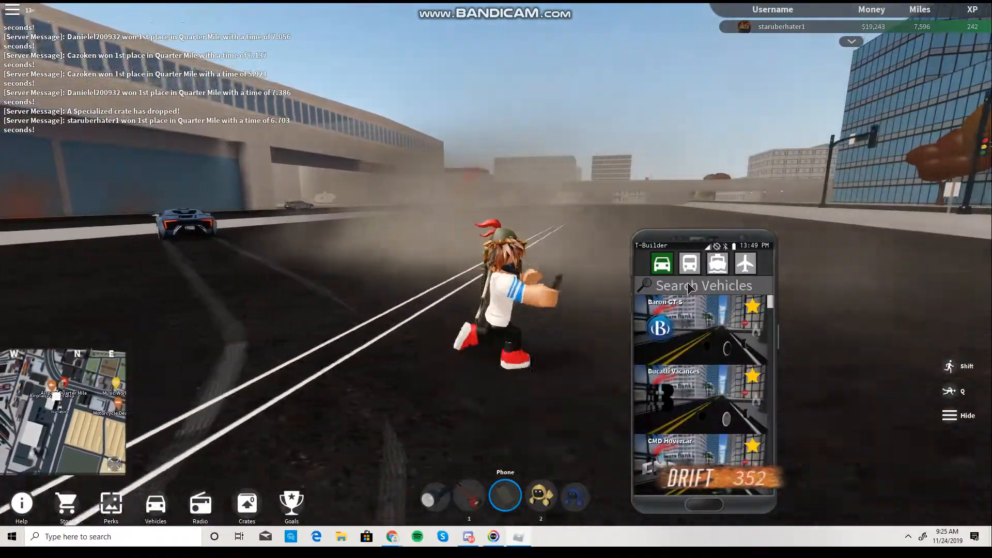
pyautogui.write('lambo')
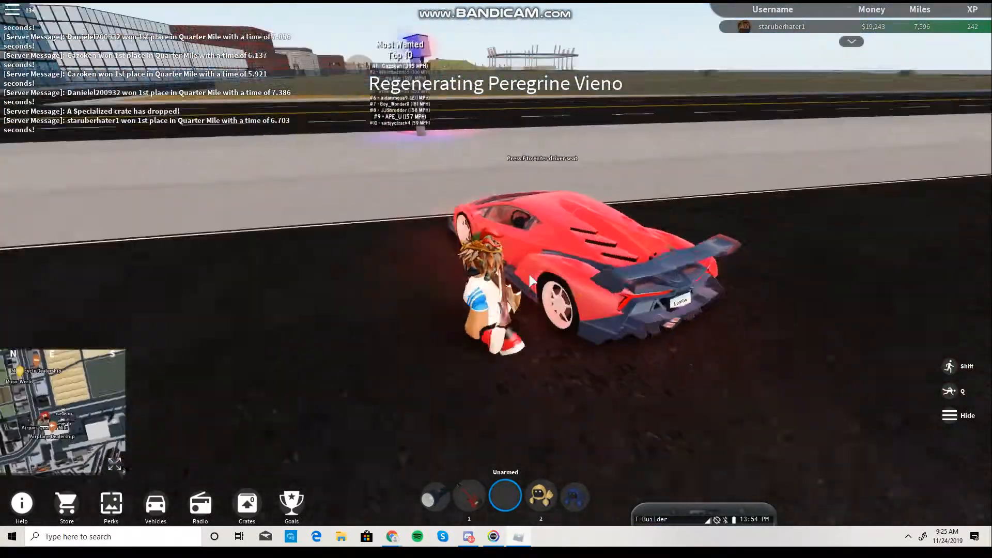
# - Enter the red Lambo and accelerate through the Quarter Mile, winning in 6.154 seconds
pyautogui.press('f')
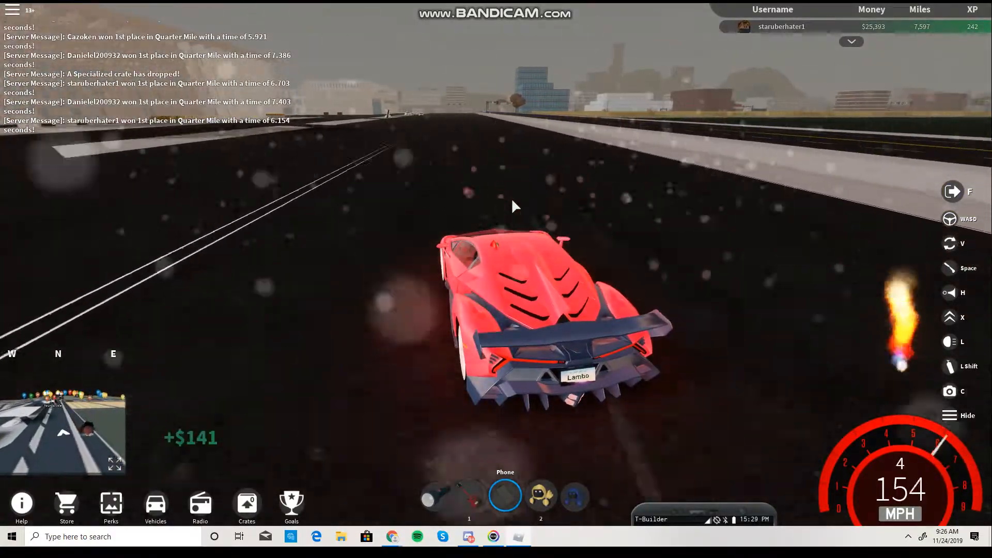
pyautogui.press('w')
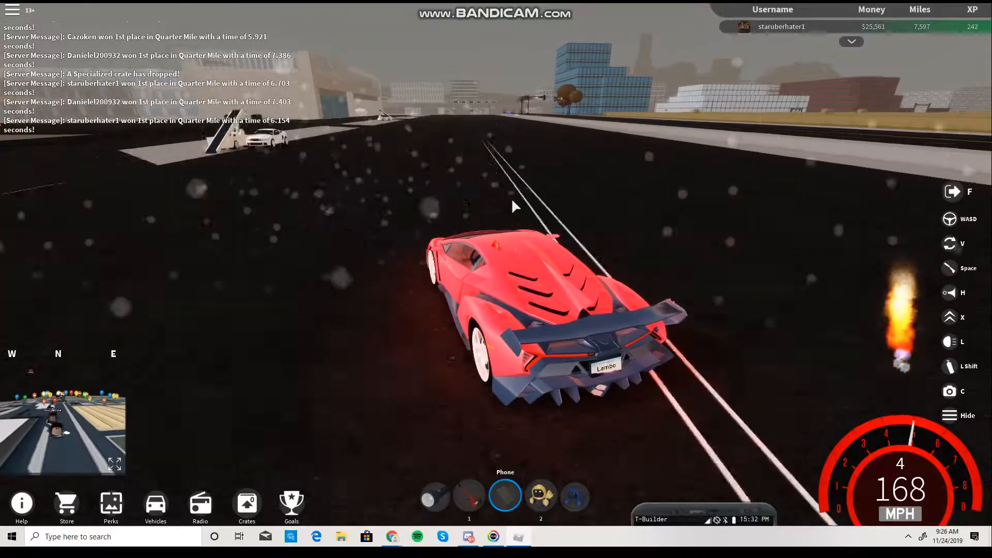